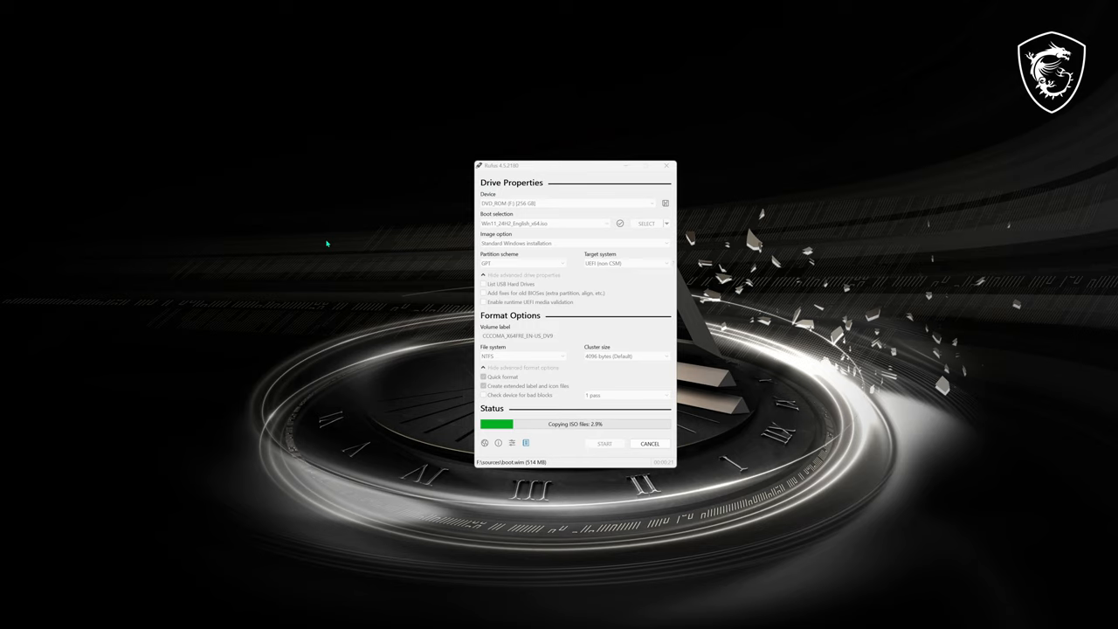
mouse_move(534, 229)
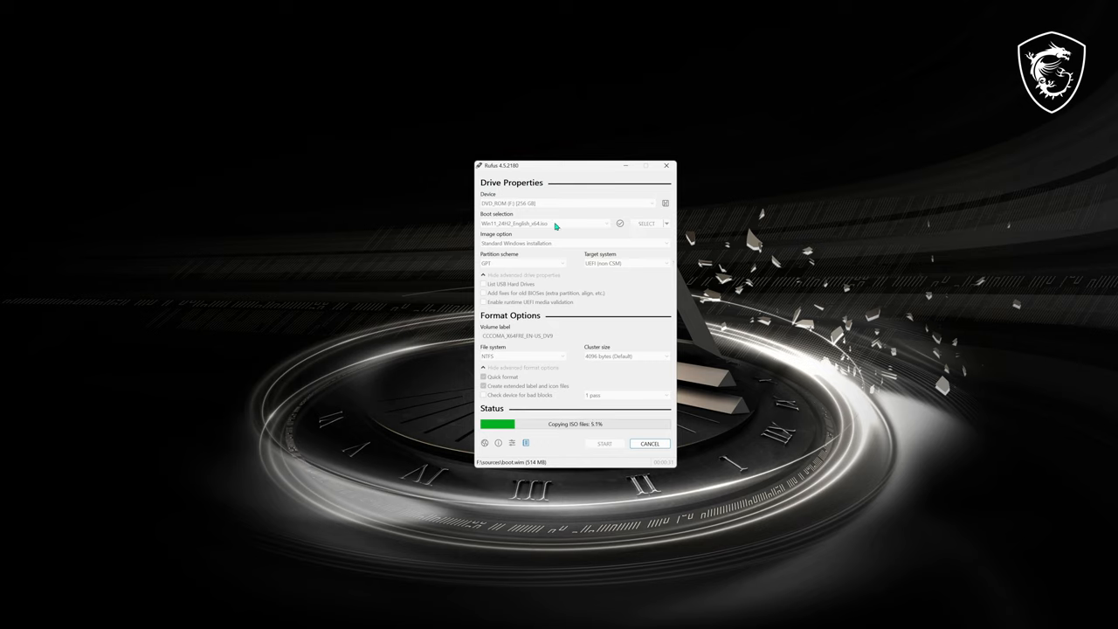
mouse_move(495, 175)
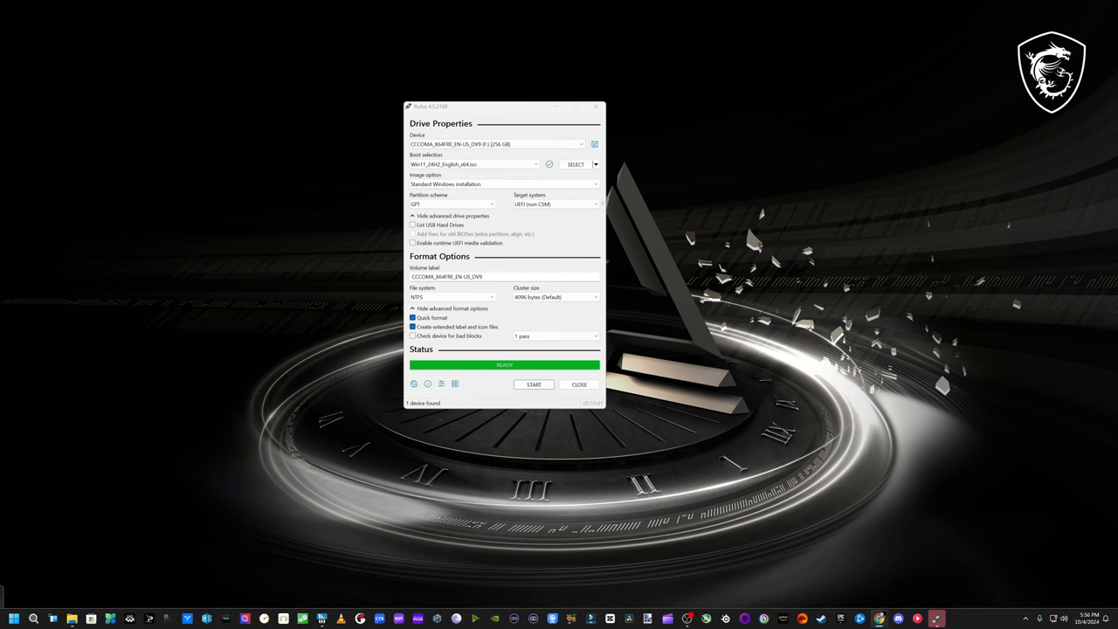
mouse_move(393, 435)
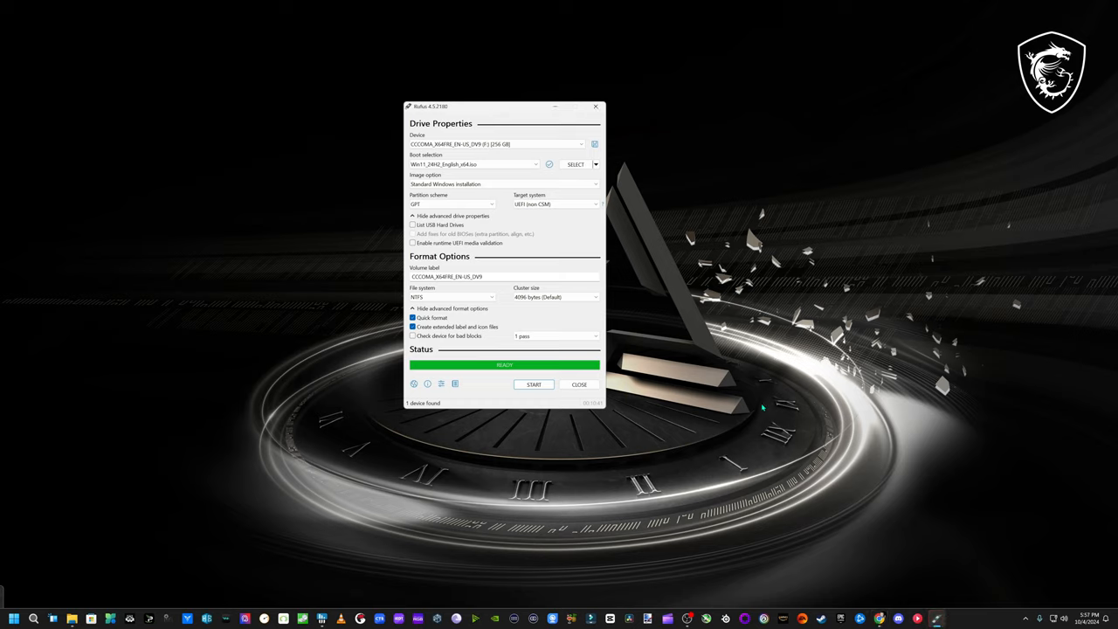
mouse_move(544, 359)
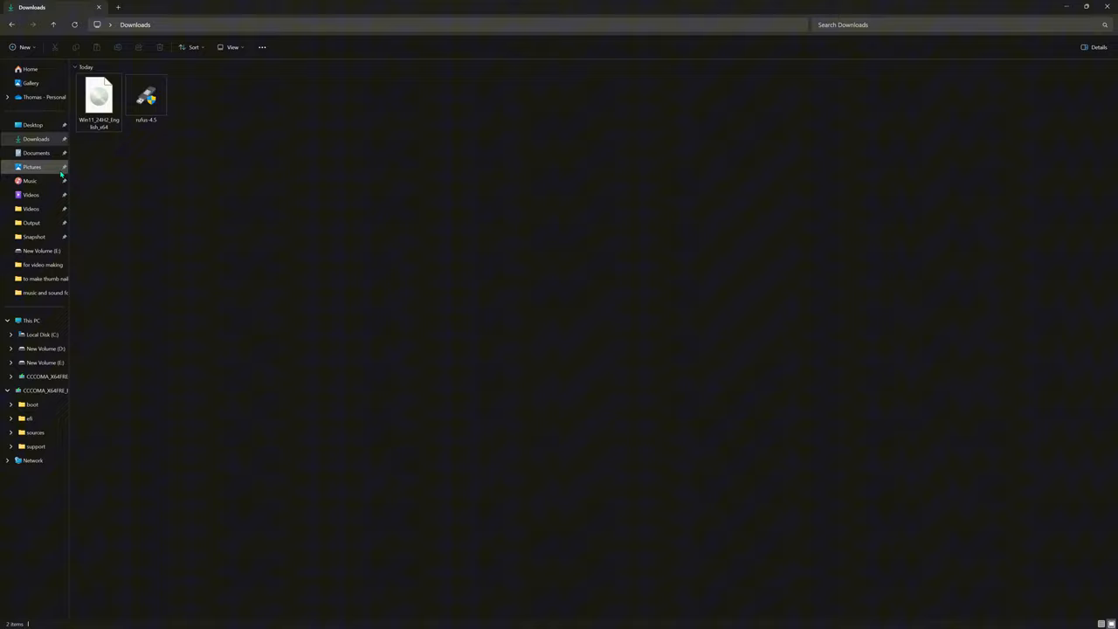
Open the CCCOMA_X64FRE_EN-US_DV9 (F:) USB drive to show its boot, efi, sources and setup files
left_click(46, 376)
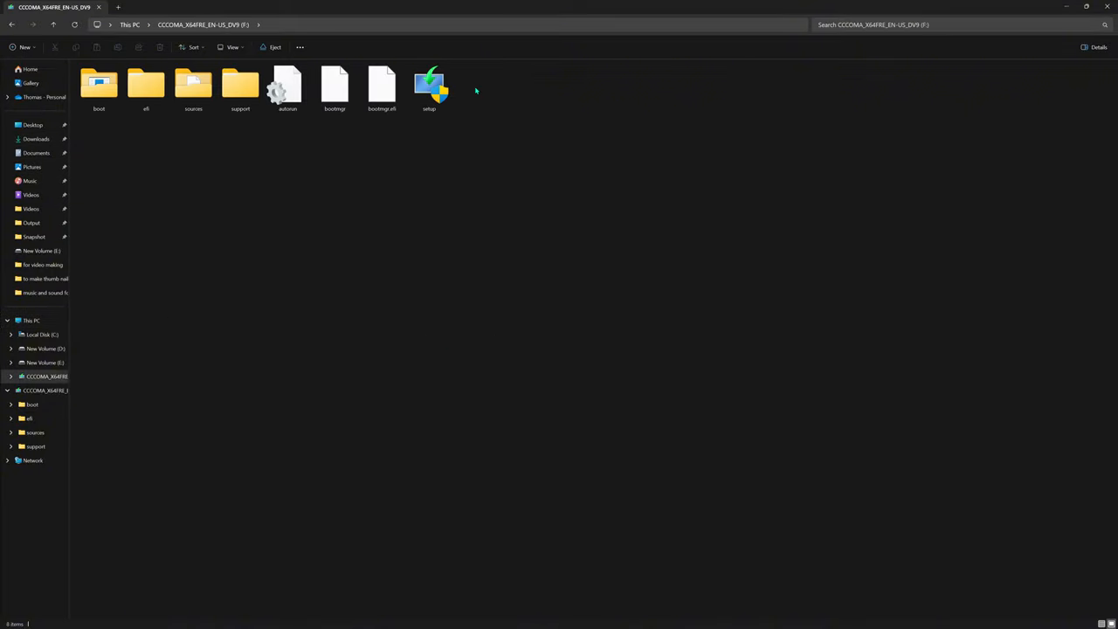
mouse_move(600, 108)
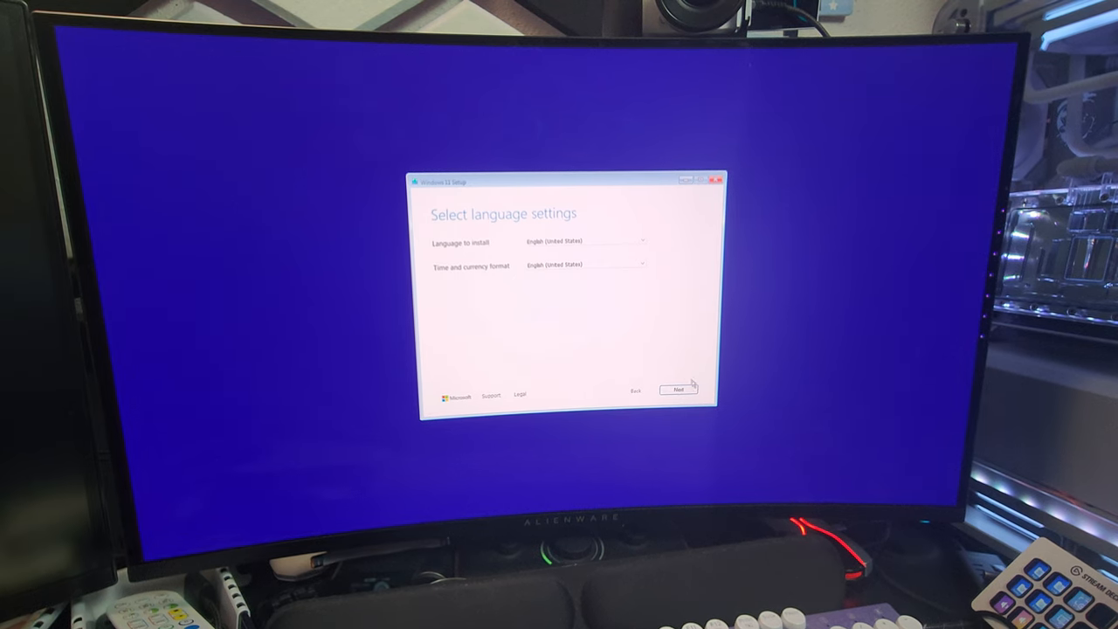
Keep English (United States) and the US keyboard, choose a clean Windows 11 install, and accept the license
left_click(679, 389)
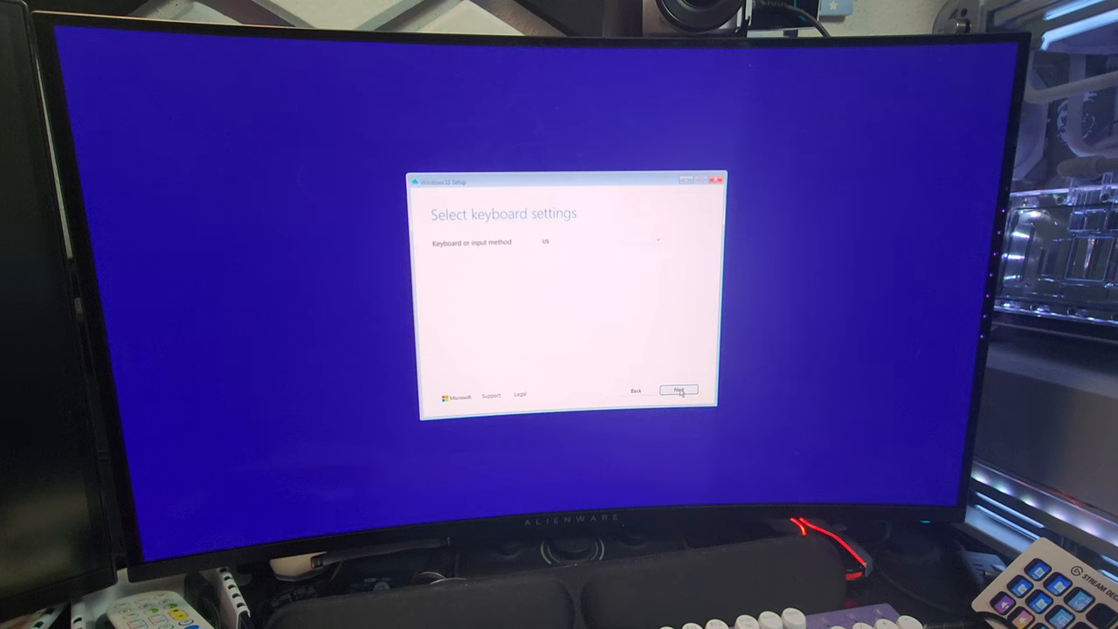
left_click(679, 389)
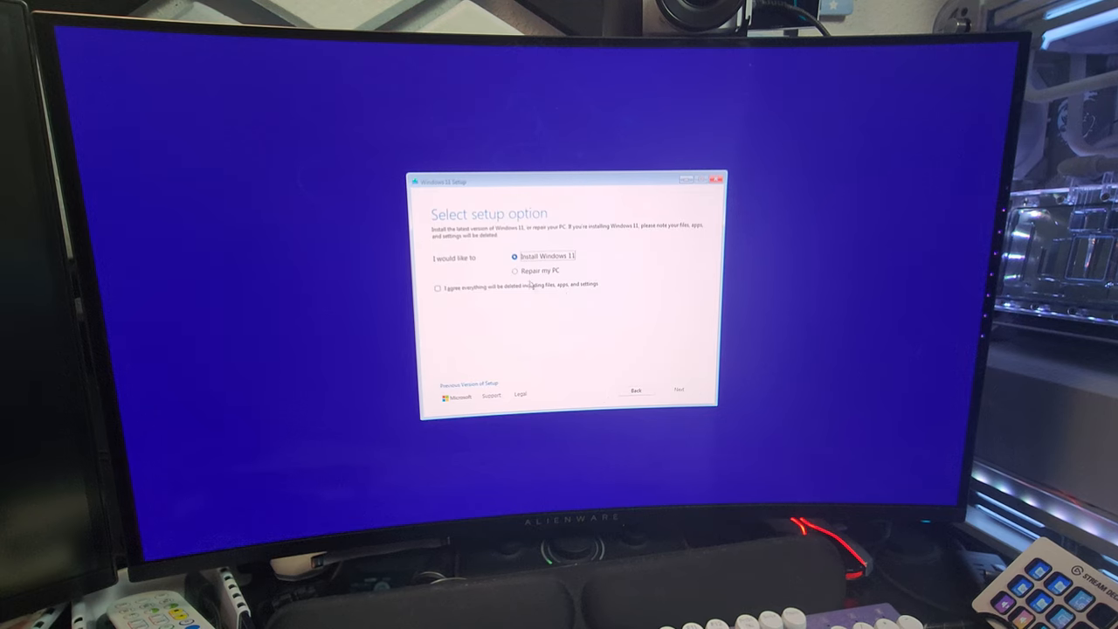
left_click(438, 288)
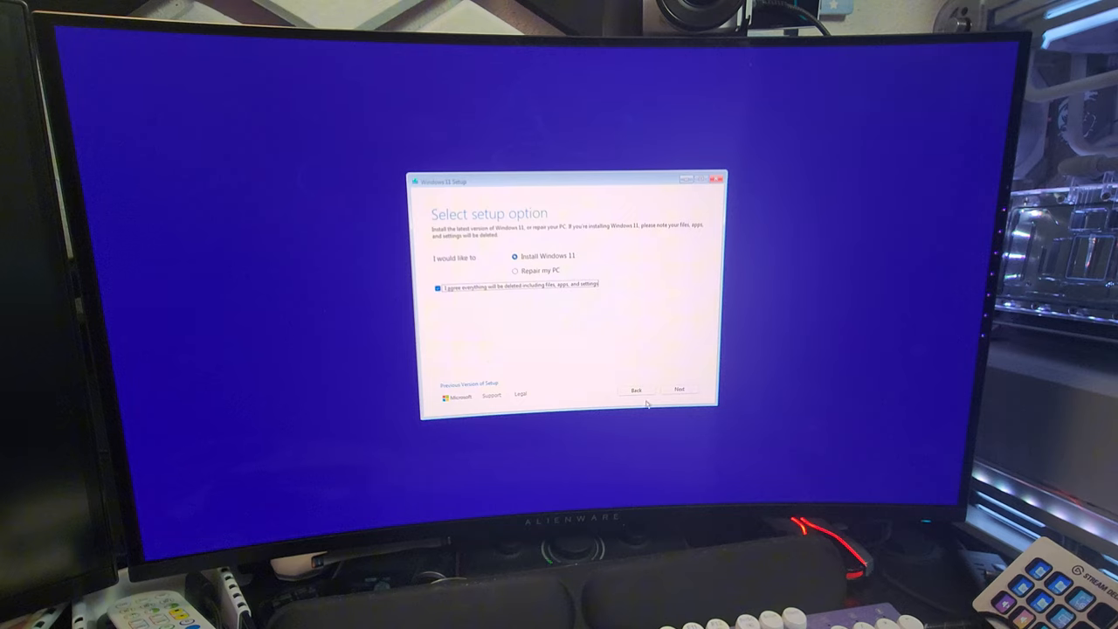
left_click(680, 390)
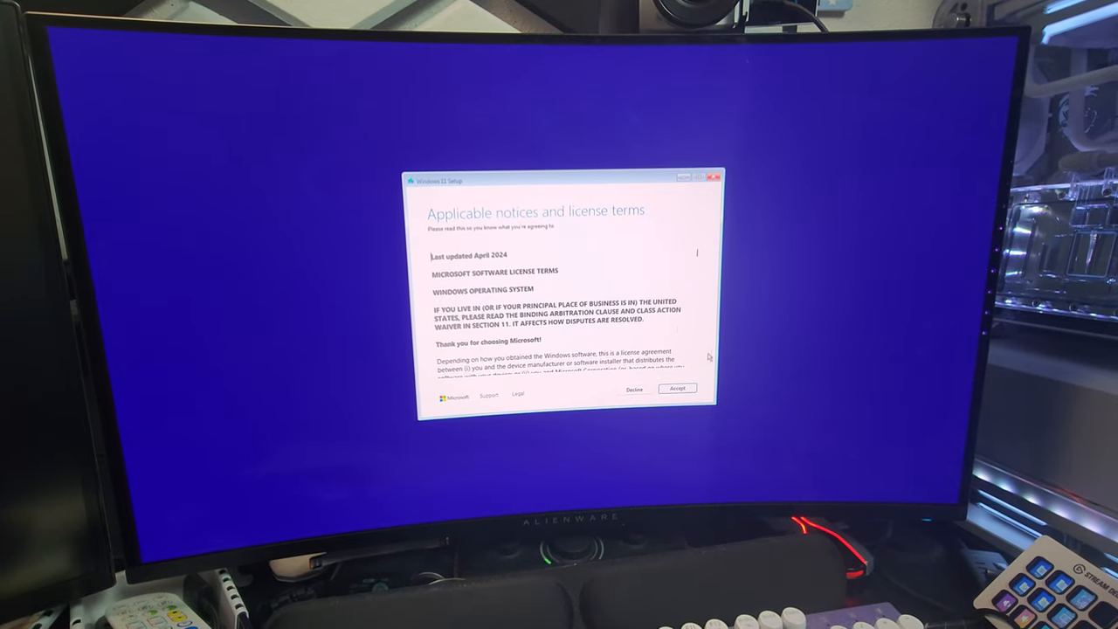
left_click(678, 388)
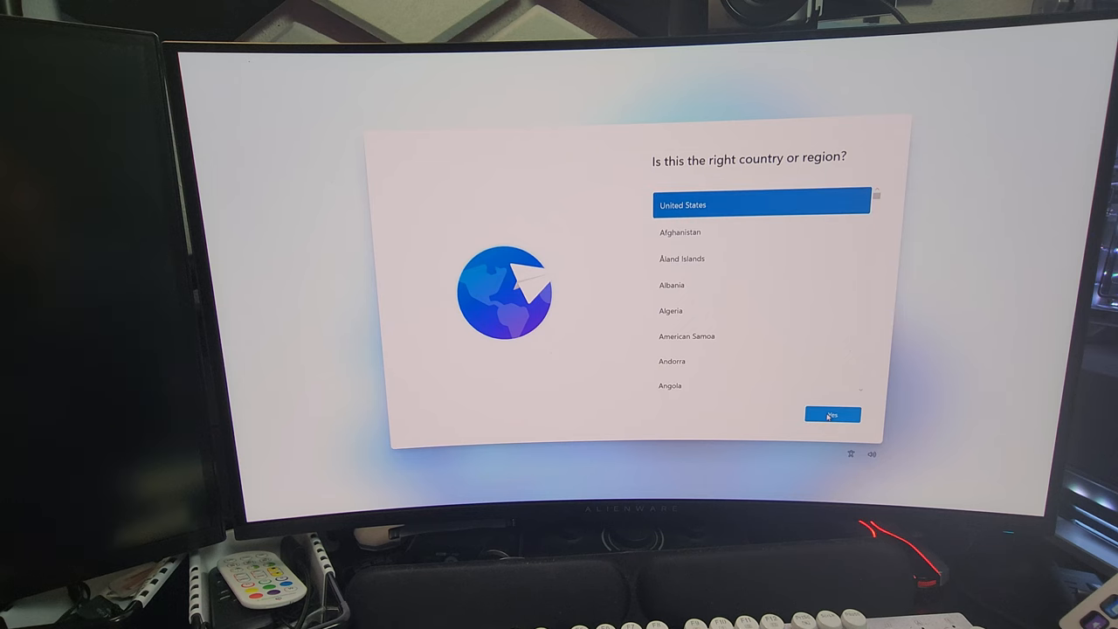
Confirm United States and the US keyboard layout, and skip a second layout
left_click(832, 414)
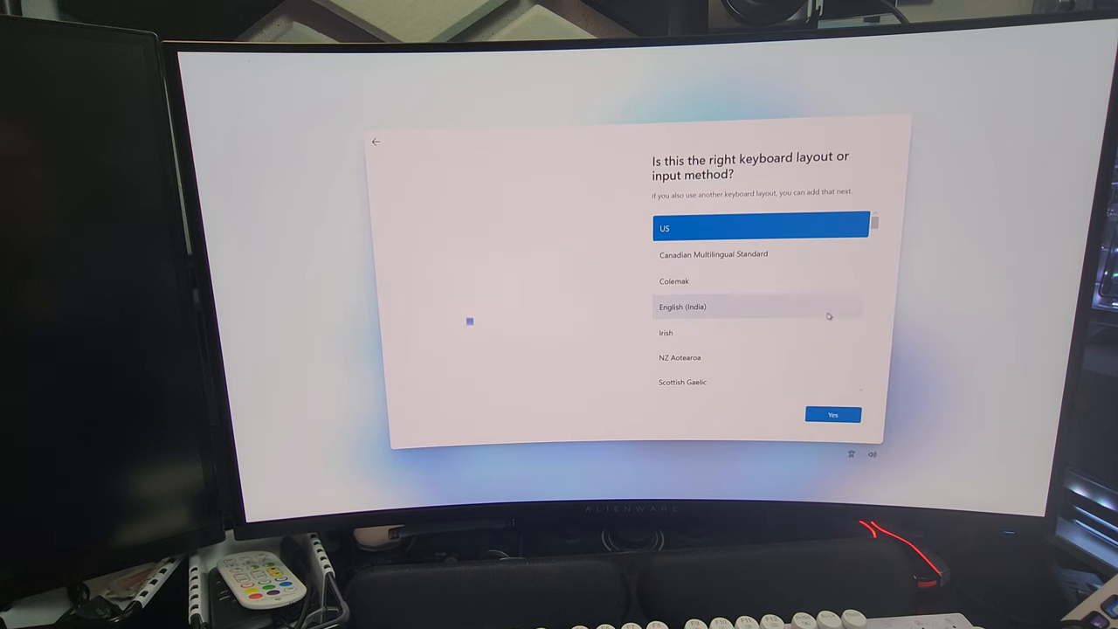
left_click(833, 414)
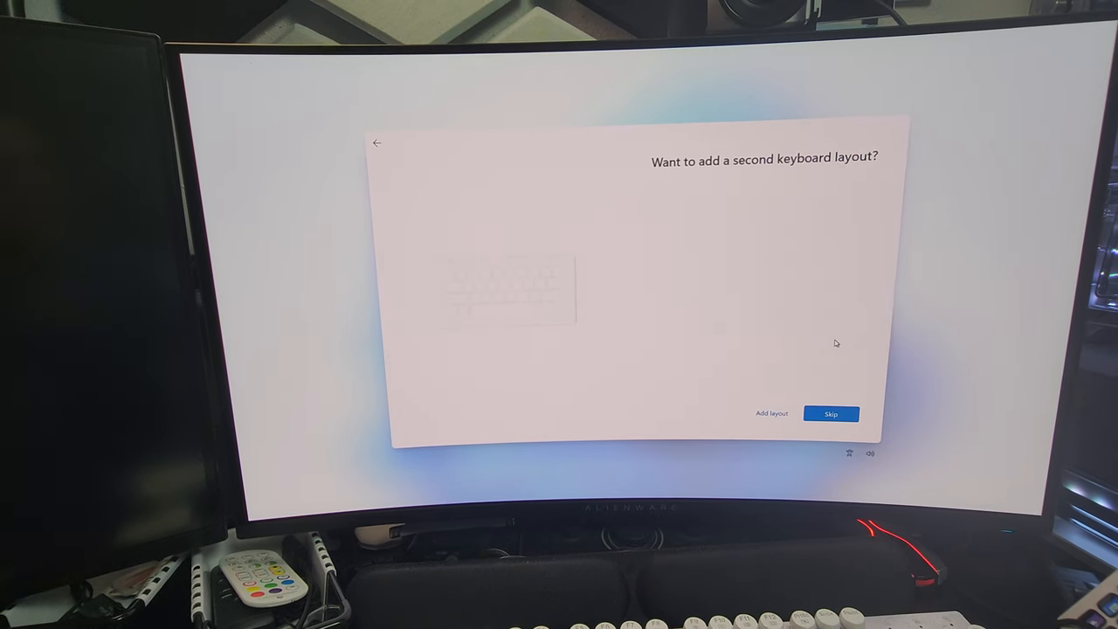
left_click(830, 413)
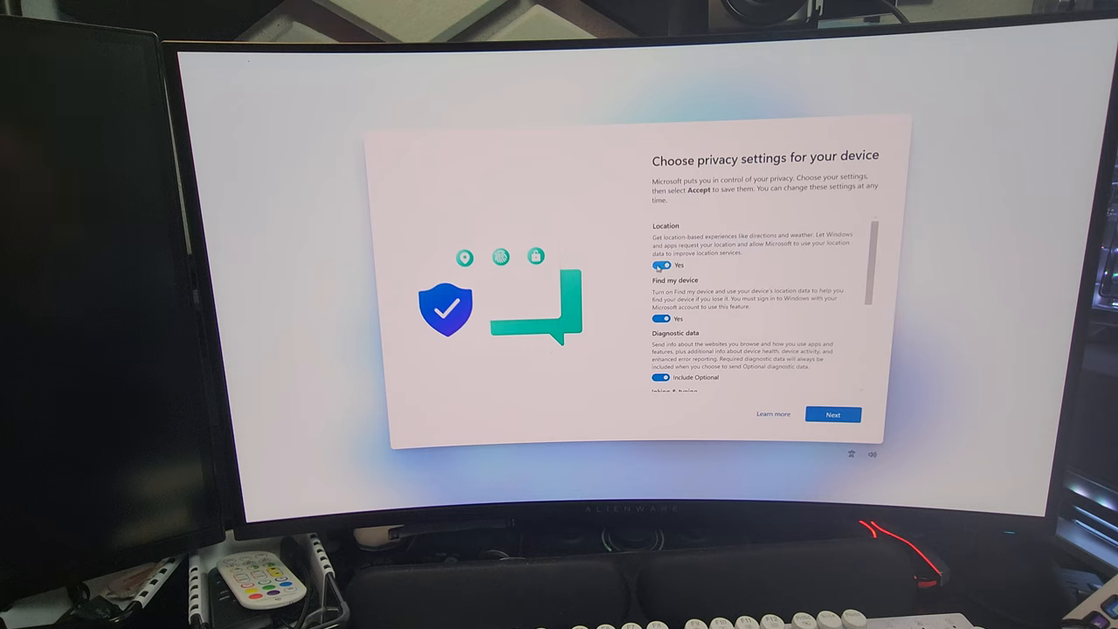
Turn off advertising ID and the other privacy options, and accept to finish setup
scroll("down", 3)
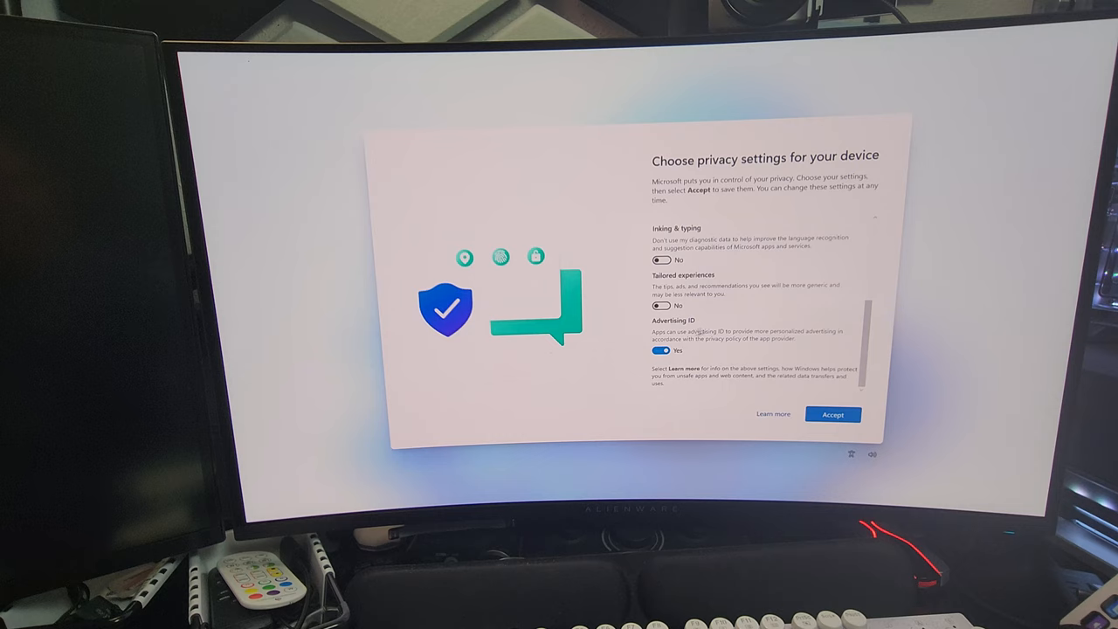
left_click(662, 351)
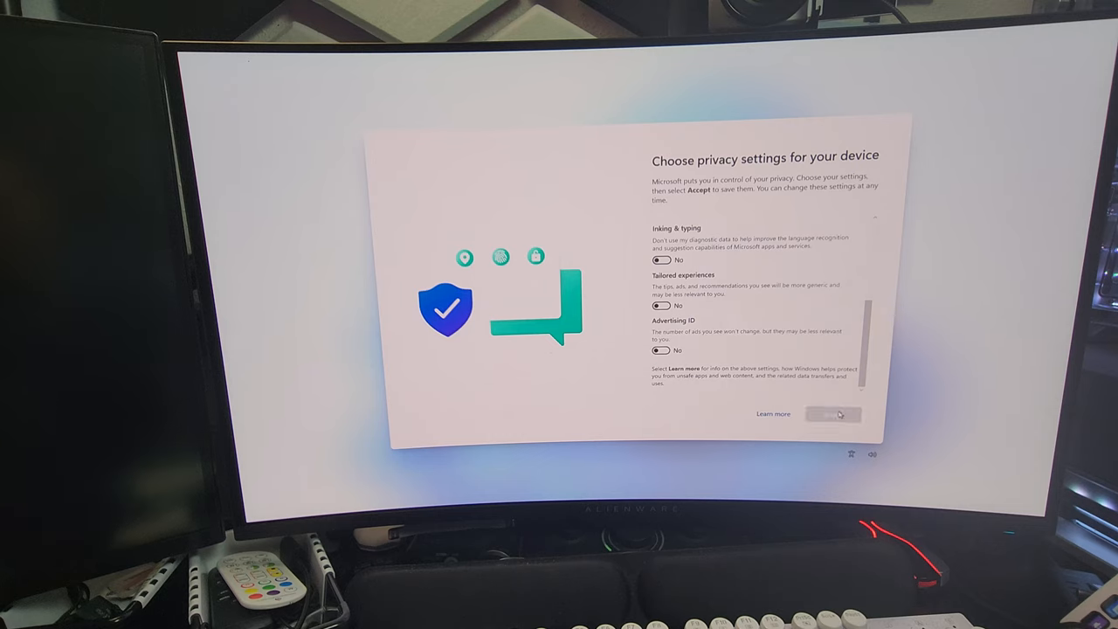
left_click(832, 414)
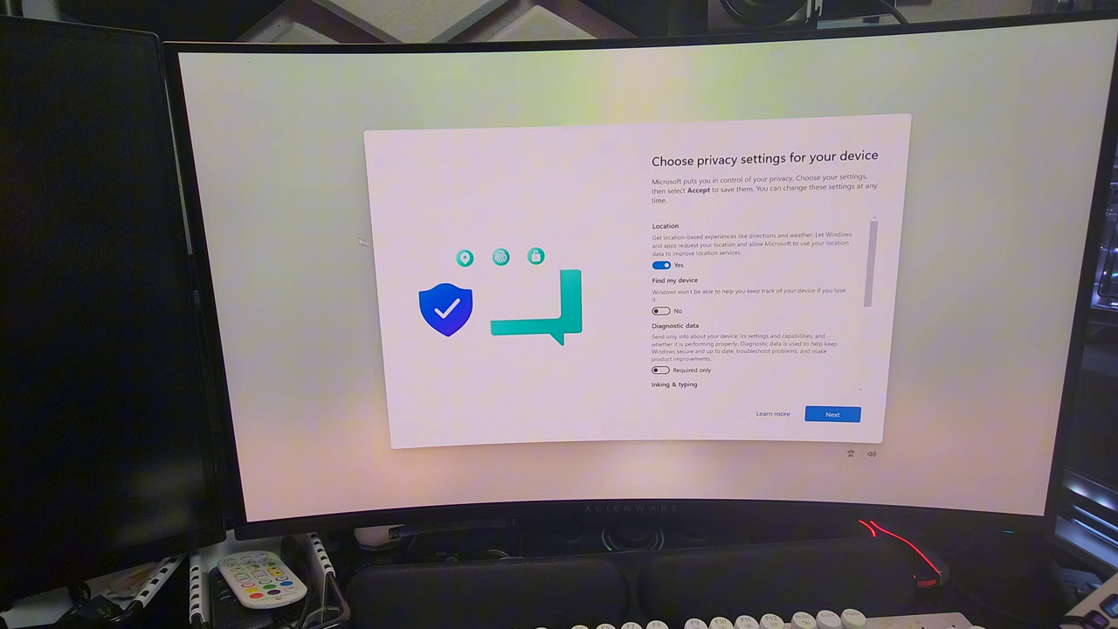
scroll("down", 3)
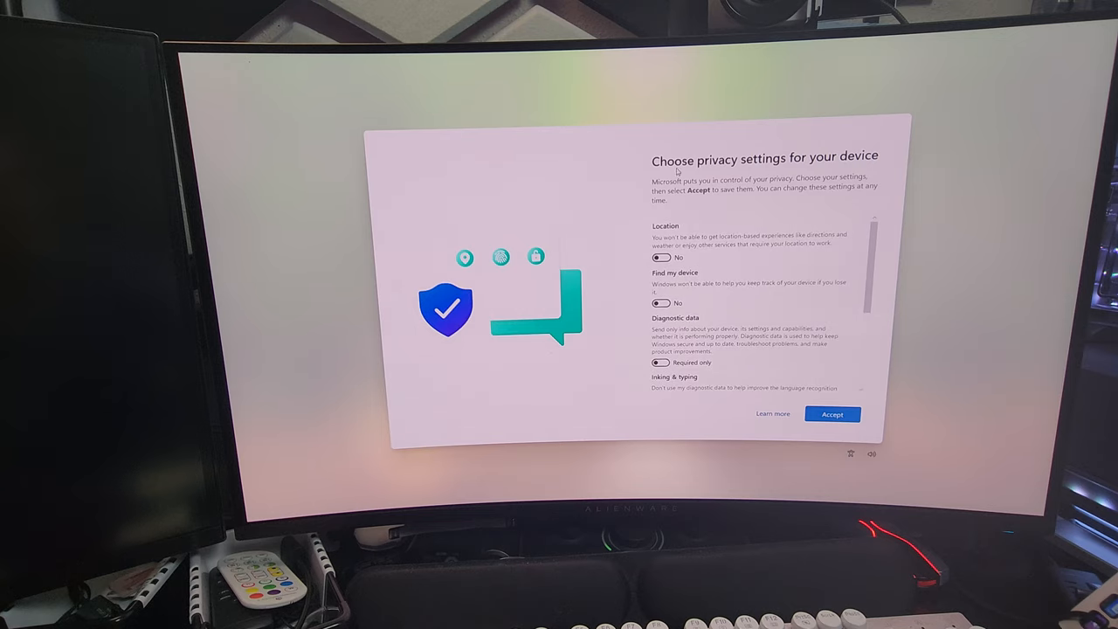
left_click(832, 415)
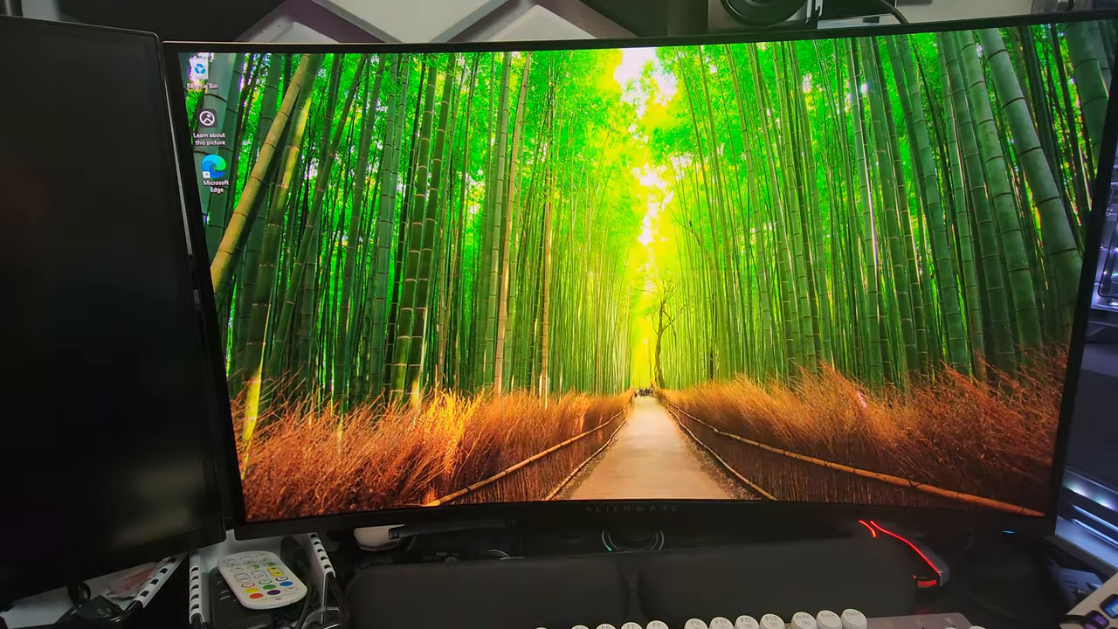
Open File Explorer to Home on the new desktop, then close it
left_click(538, 491)
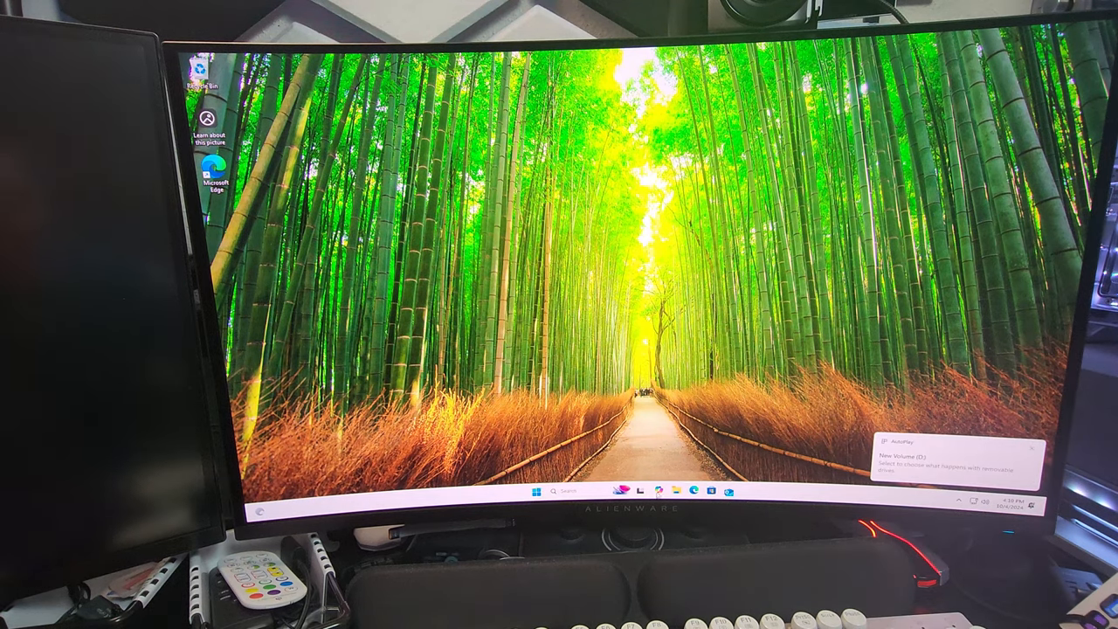
left_click(618, 490)
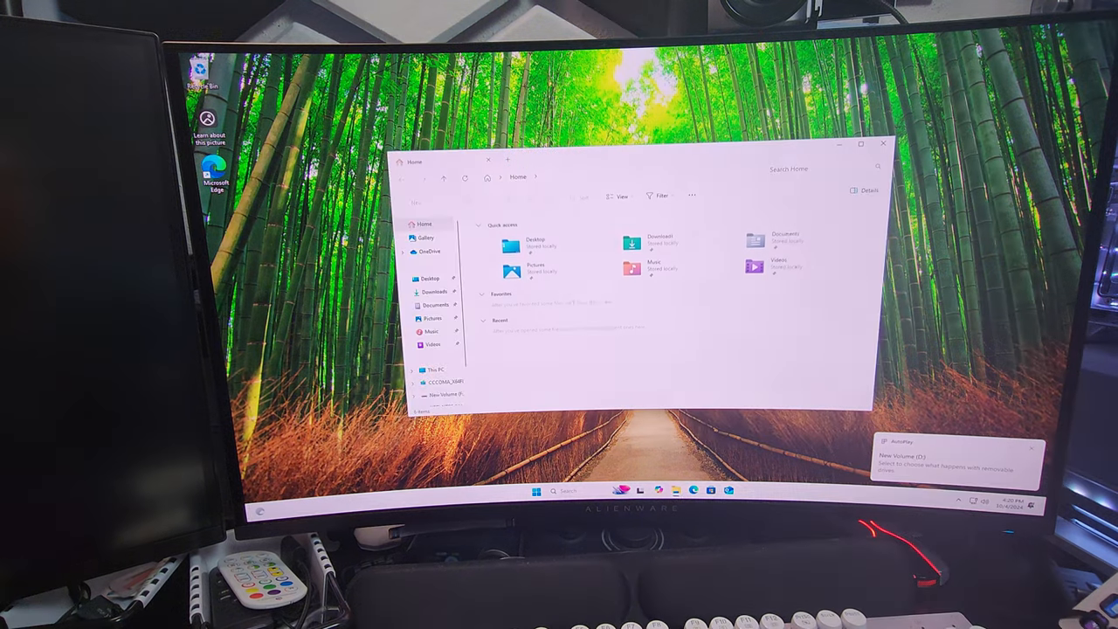
left_click(436, 369)
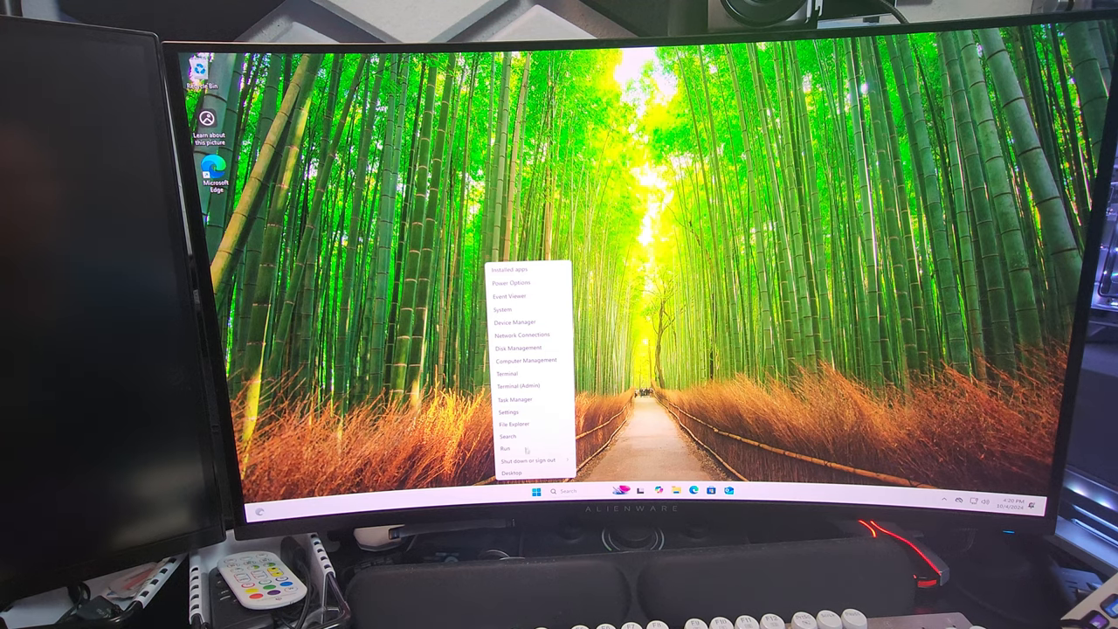
View System > About in Settings, highlighting the 64-bit system type and installation date
left_click(500, 412)
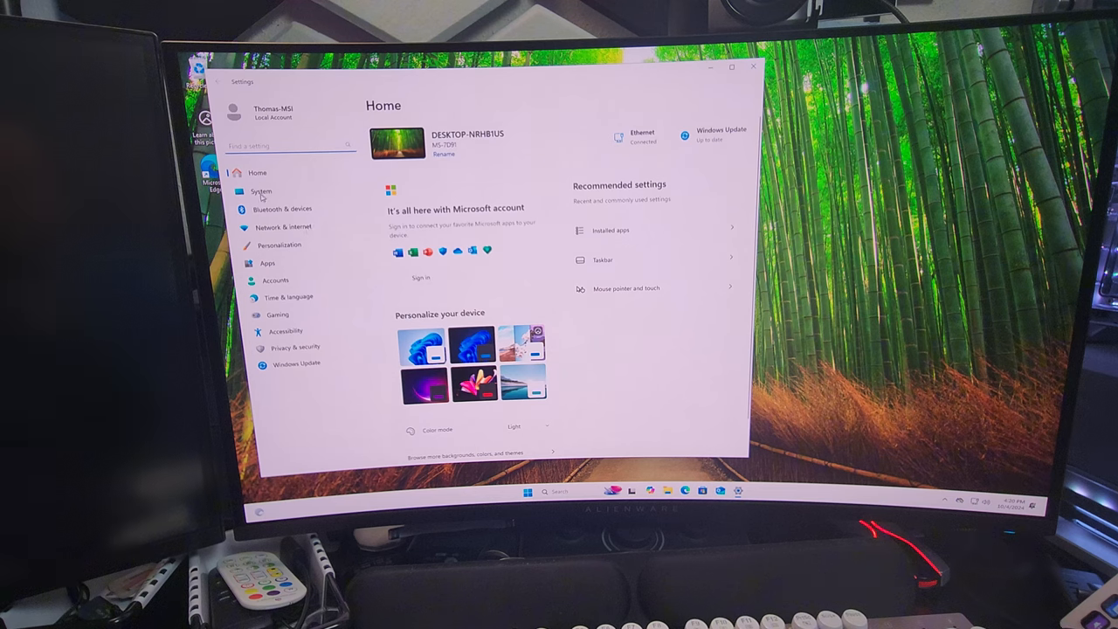
left_click(260, 191)
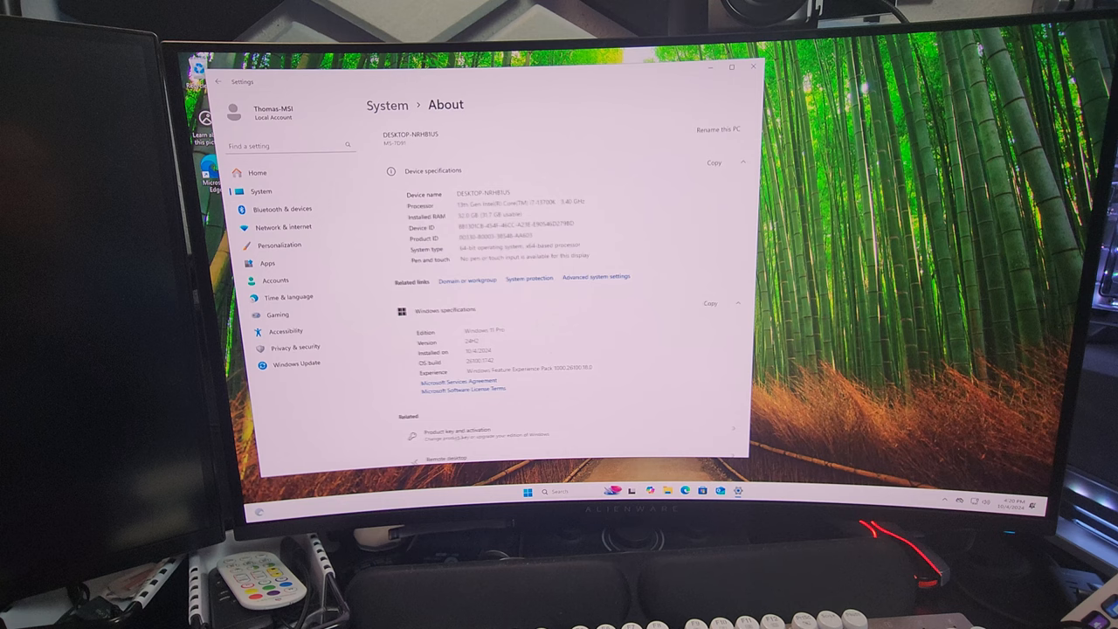
double_click(480, 194)
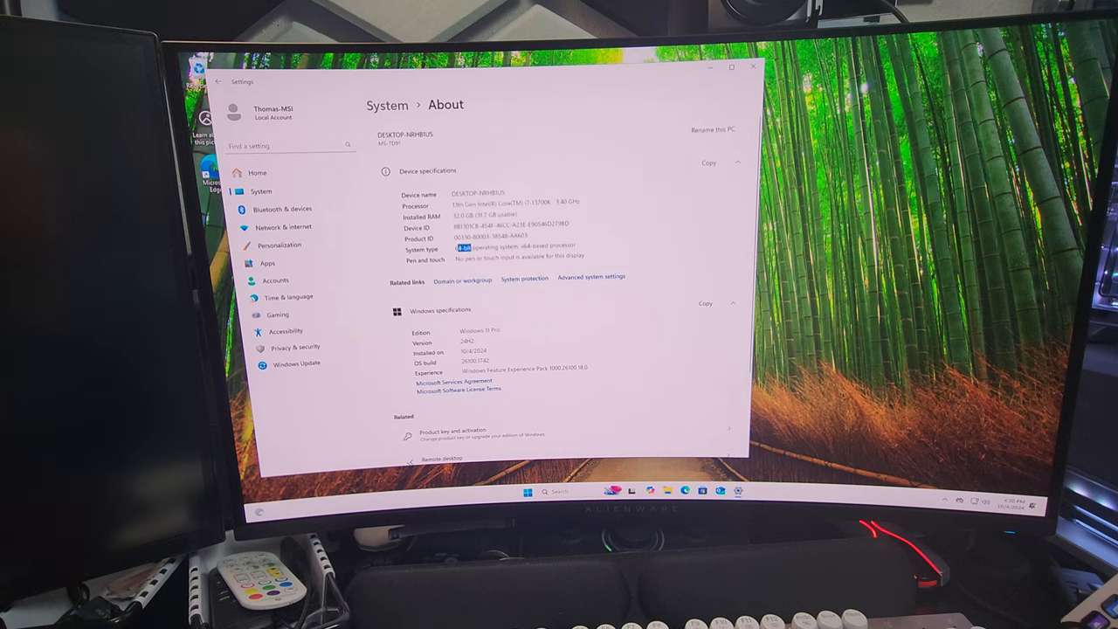
double_click(479, 330)
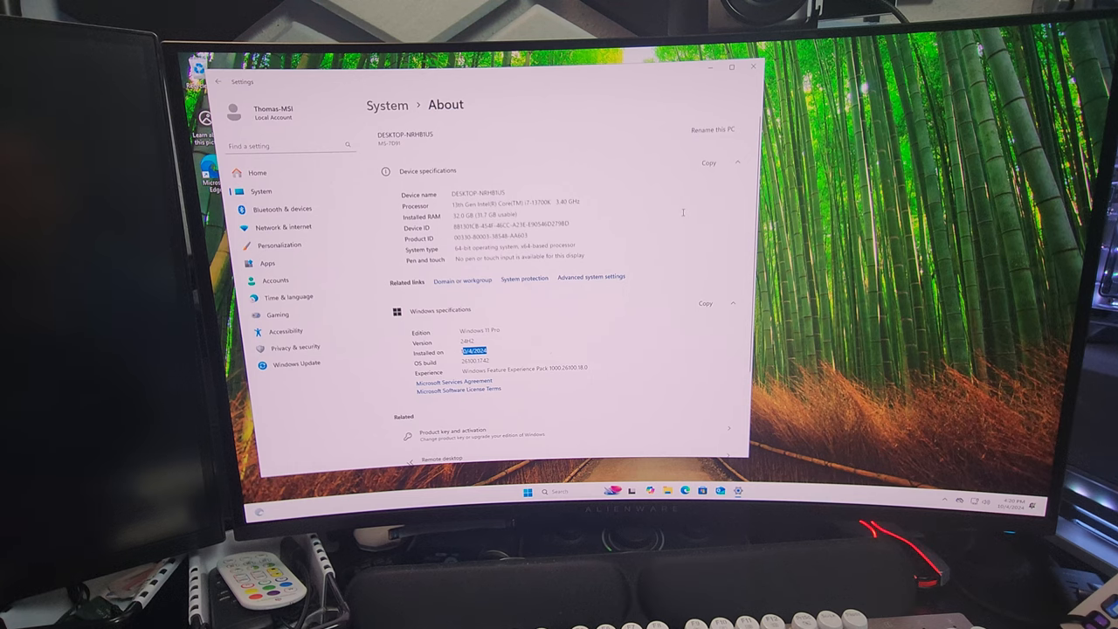
scroll("down", 3)
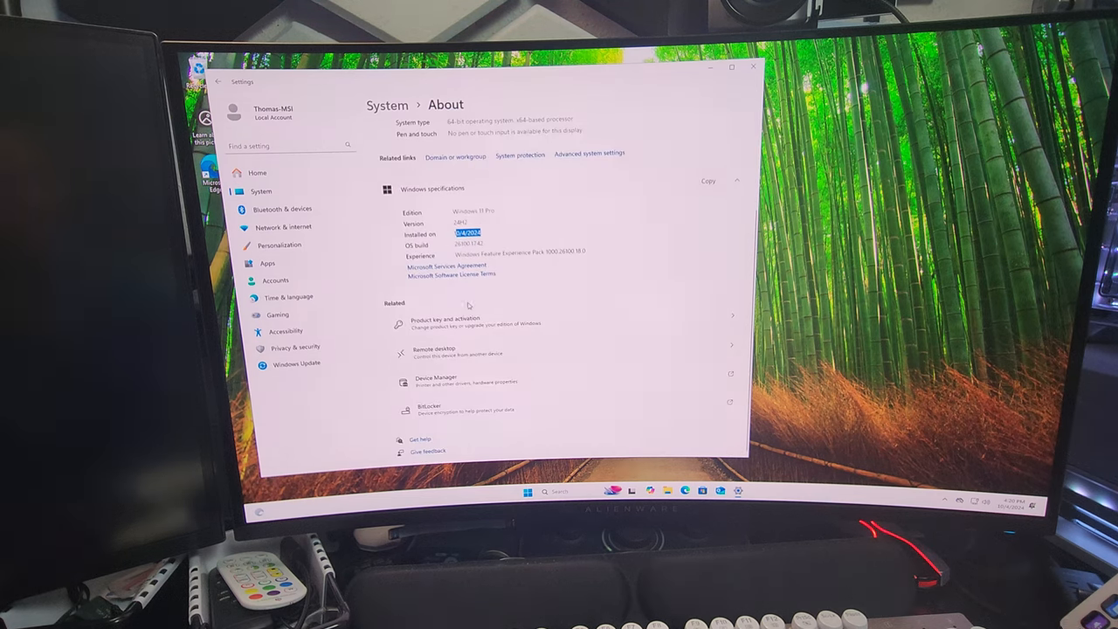